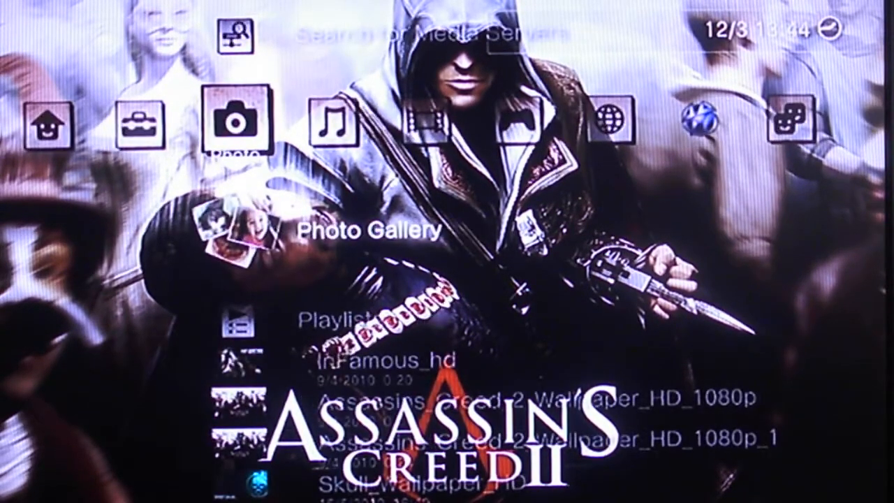
Move from the Photo column to the Game column and launch inFamous
key(Right)
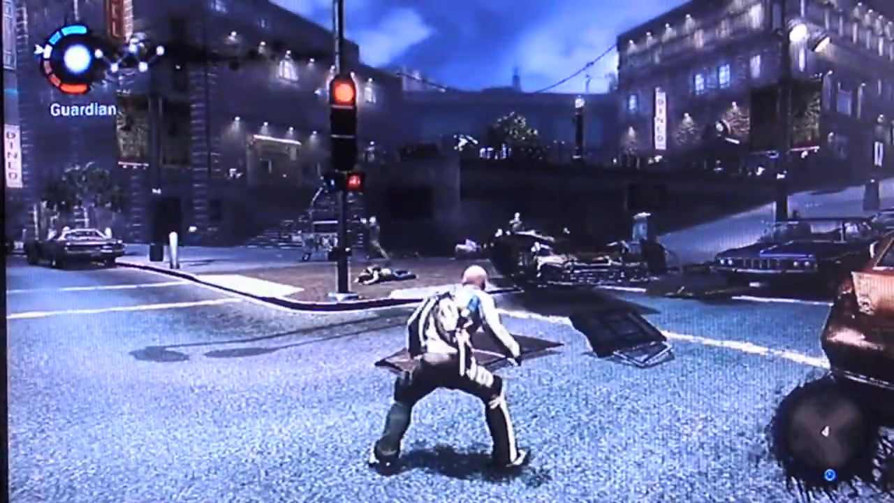
Quit inFamous via the PS button and return to the XMB Settings category
key(PS)
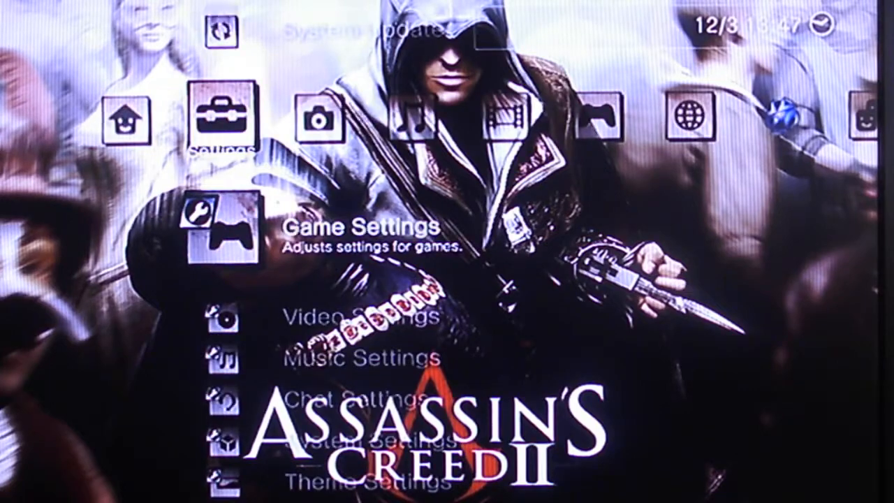
Move down the Settings list past Power Save and Printer Settings to Display Settings
scroll(down, 3)
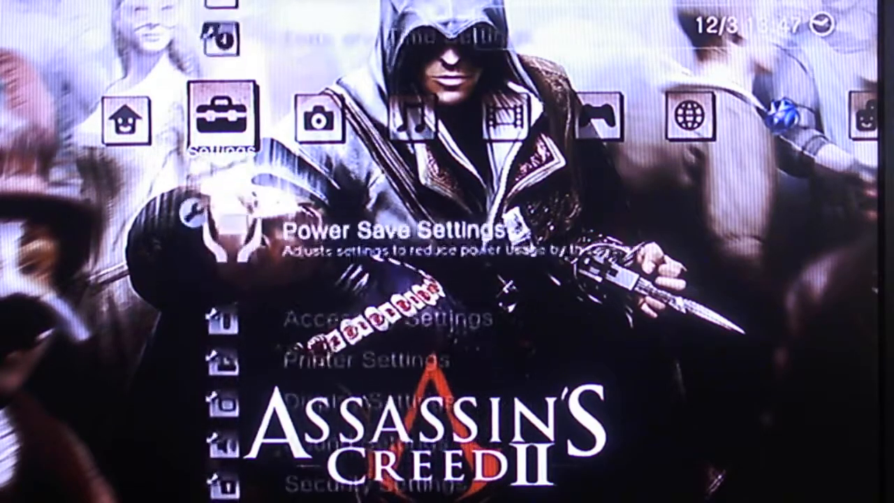
scroll(down, 3)
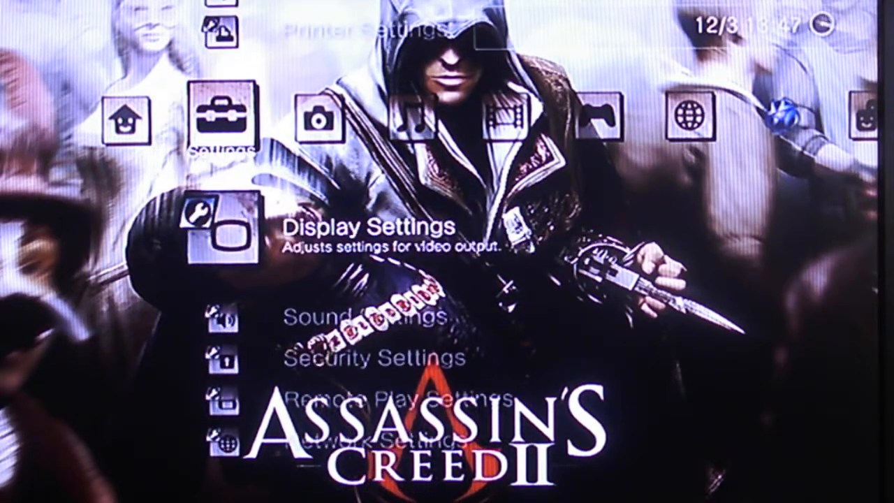